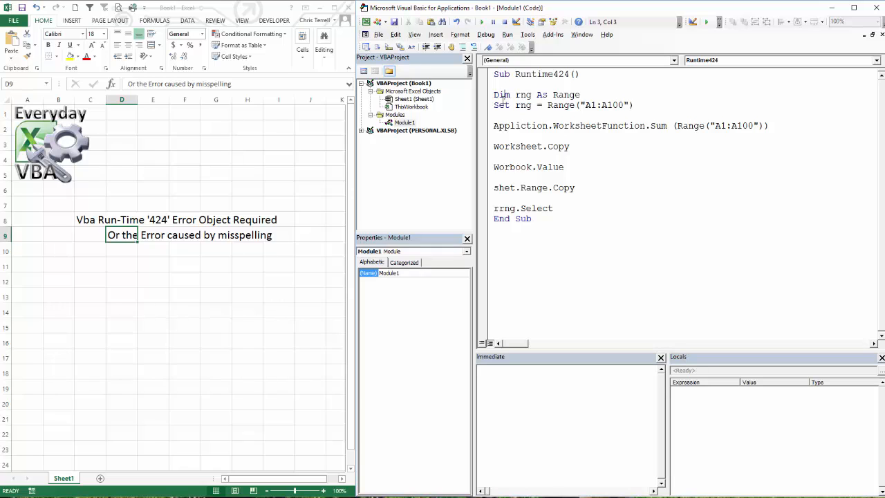
Step: Move rrng.Select directly below Set rng = Range("A1:A100") and start stepping the macro
{"action": "left_click", "coordinate": [506, 34]}
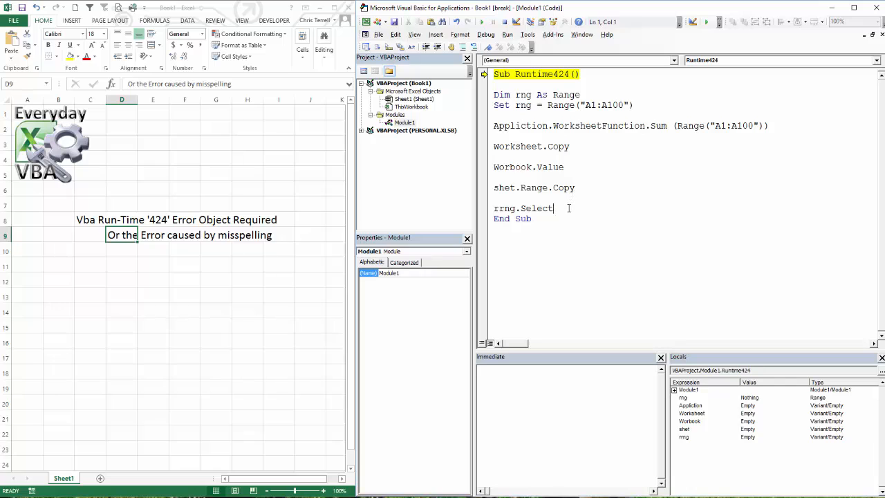
{"action": "double_click", "coordinate": [523, 208]}
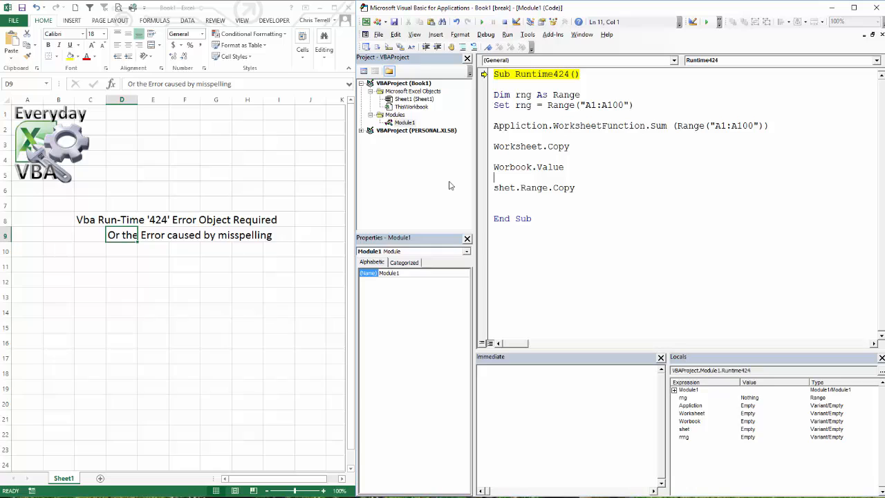
{"action": "type", "text": "rrng.Select"}
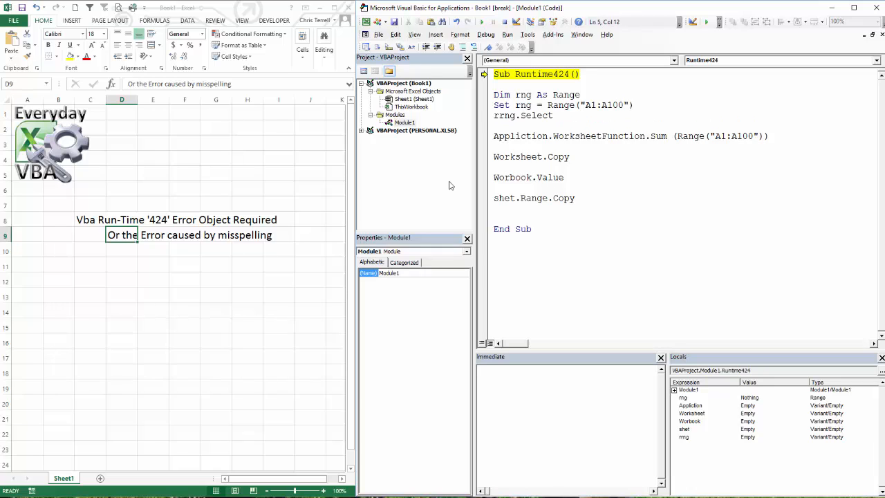
{"action": "key", "text": "F8"}
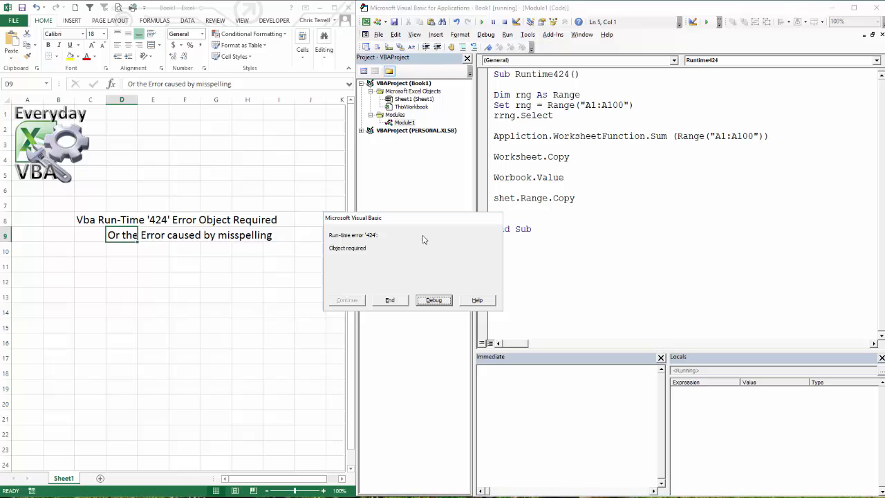
{"action": "mouse_move", "coordinate": [412, 290]}
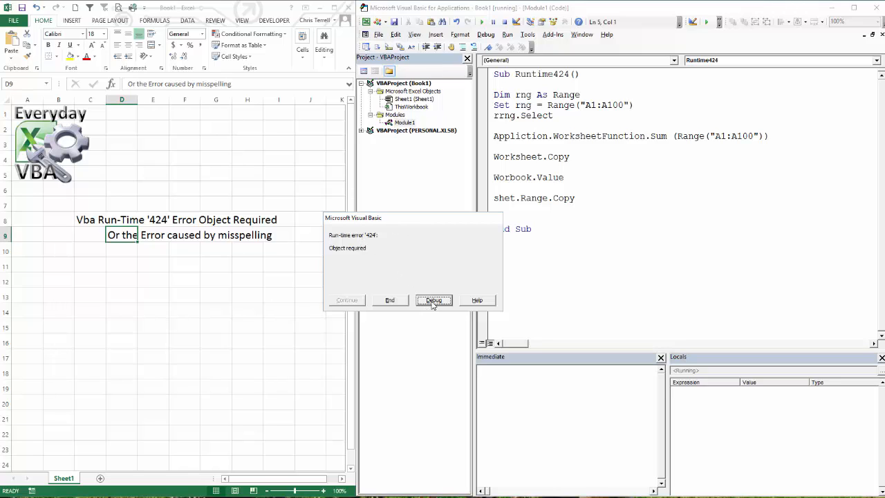
Step: Debug the error 424 dialog so execution halts on the misspelled rrng.Select line
{"action": "left_click", "coordinate": [435, 300]}
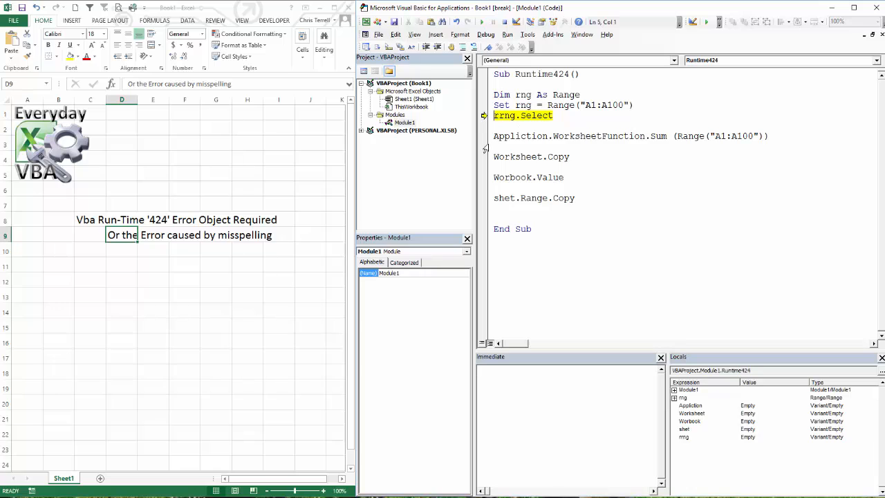
{"action": "mouse_move", "coordinate": [529, 141]}
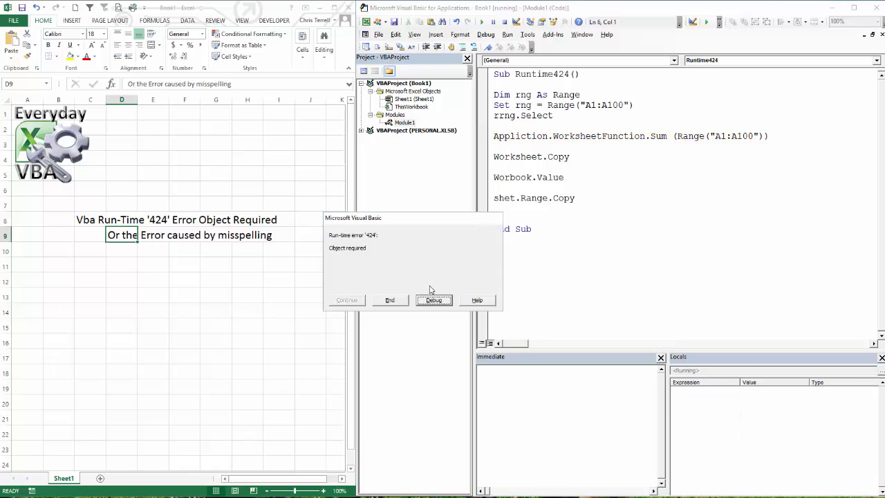
Step: Add Application.WorksheetFunction.Sum(rng) under the flagged Sum line via IntelliSense
{"action": "left_click", "coordinate": [434, 300]}
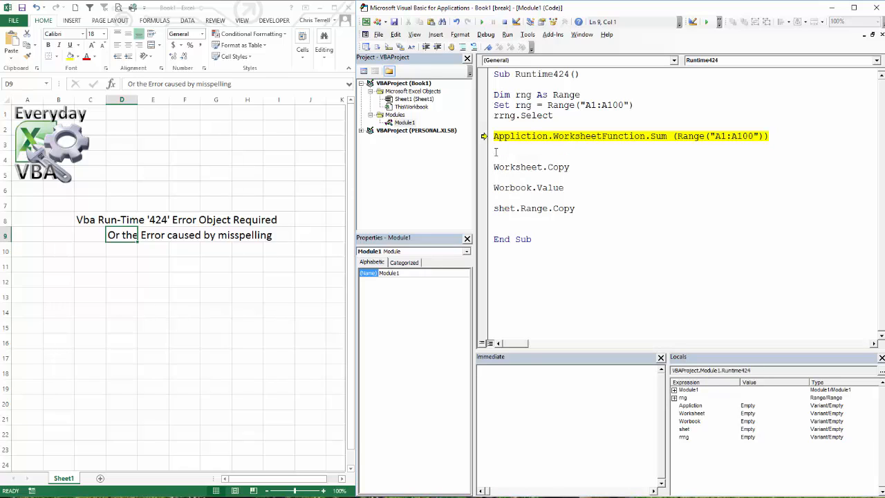
{"action": "type", "text": "appli"}
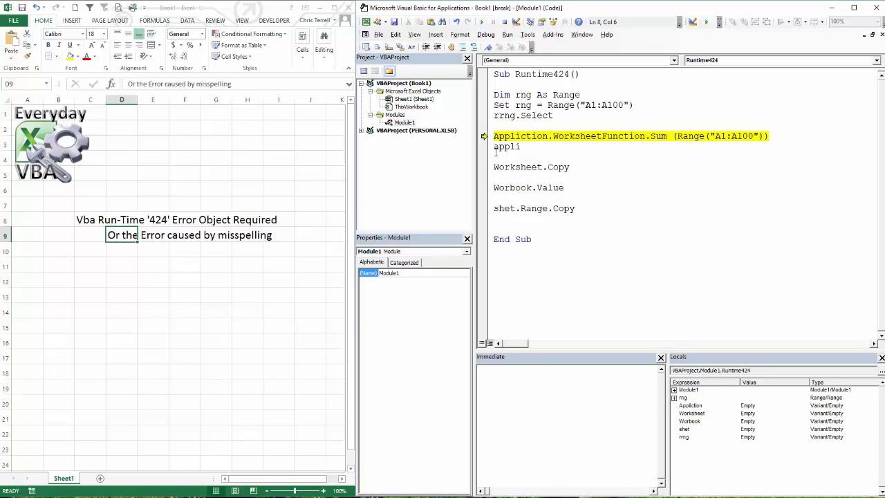
{"action": "type", "text": "application.s"}
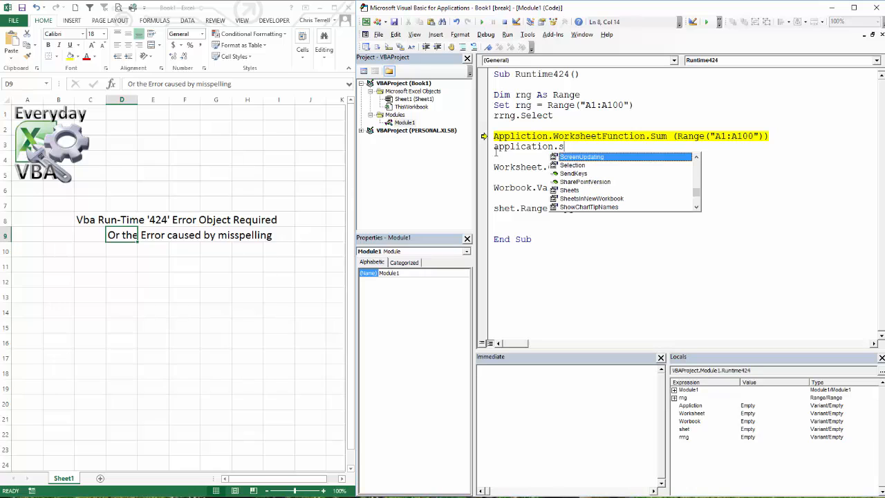
{"action": "key", "text": "Backspace"}
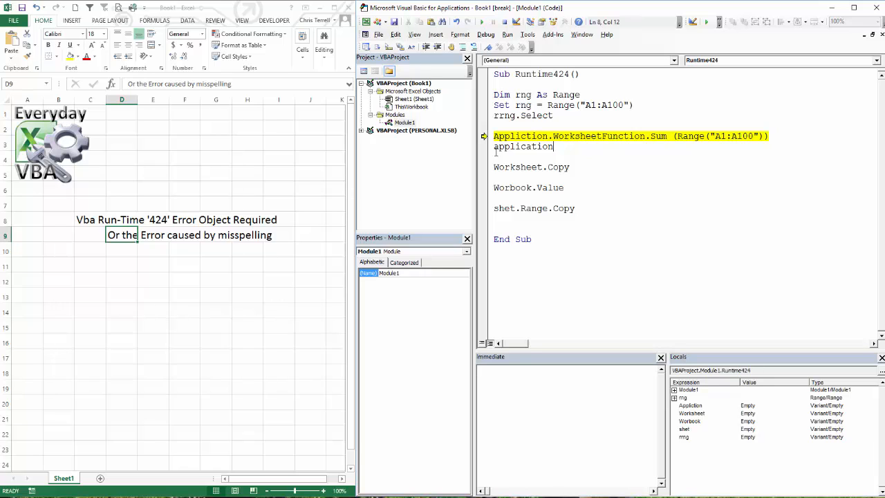
{"action": "type", "text": ".w"}
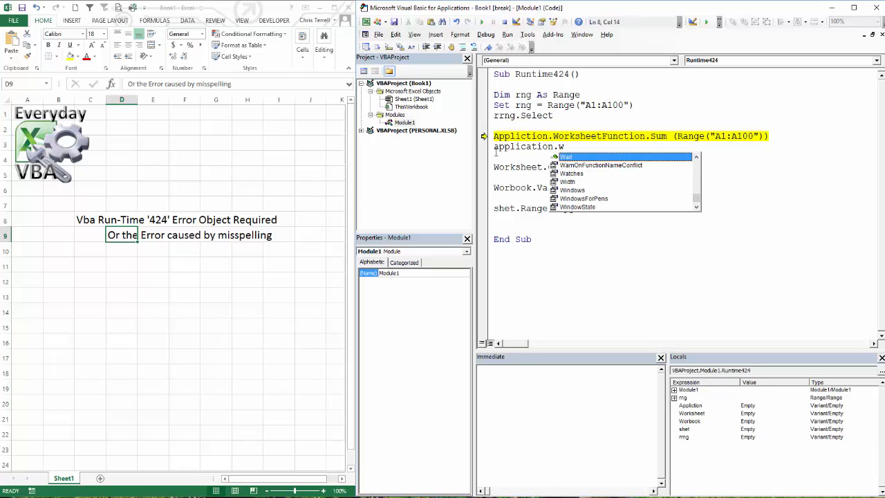
{"action": "type", "text": "orksheetFunction/"}
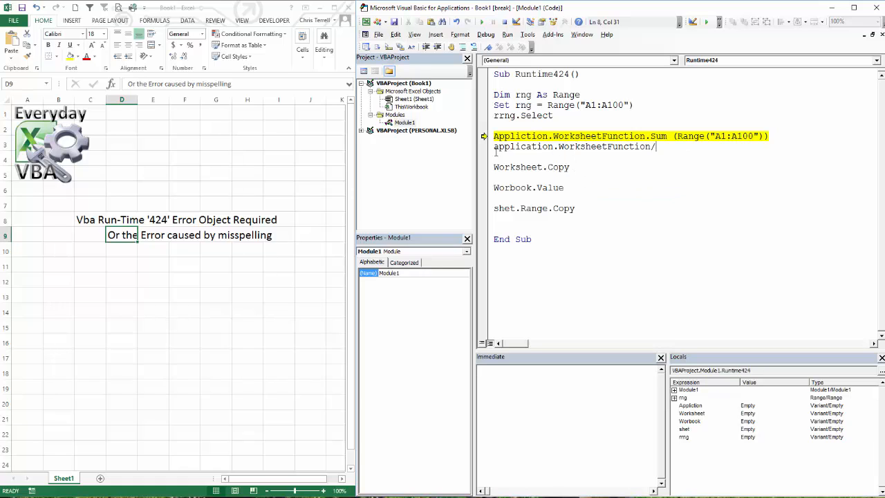
{"action": "type", "text": "."}
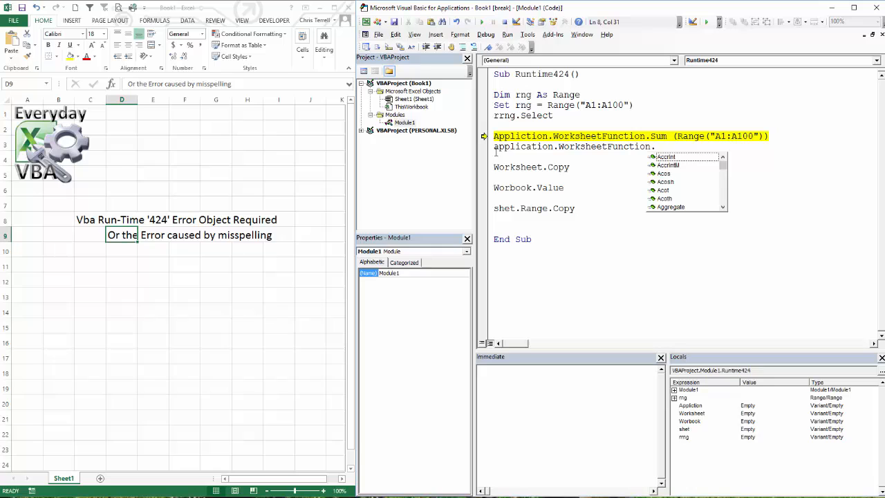
{"action": "type", "text": "su"}
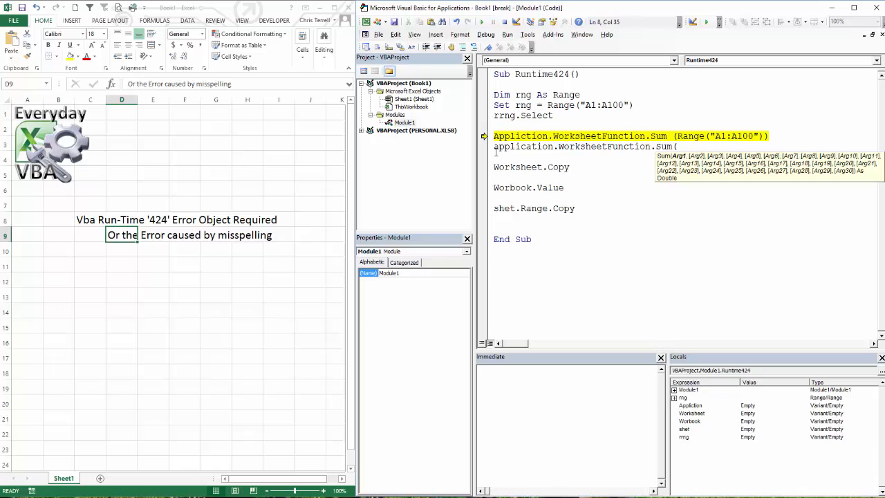
{"action": "type", "text": "rnge"}
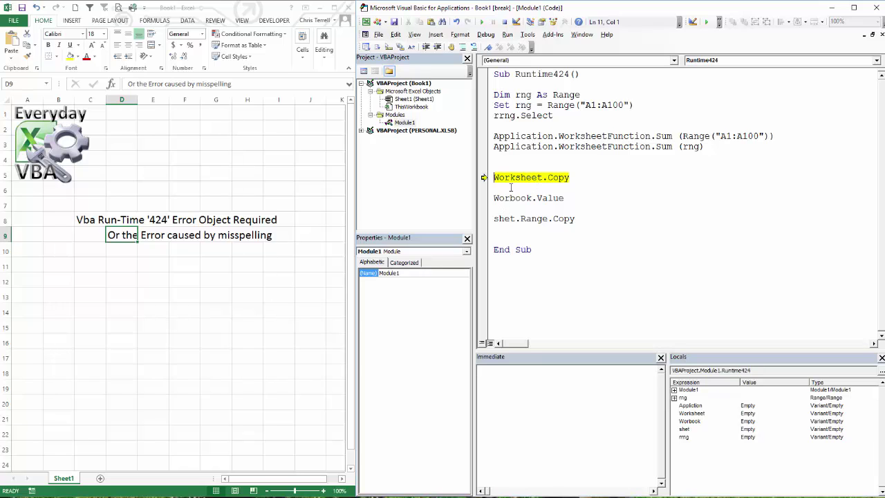
Step: Raise error 424 on Worksheet.Copy and Worbook.Value, then halt on shet.Range.Copy
{"action": "left_click", "coordinate": [528, 177]}
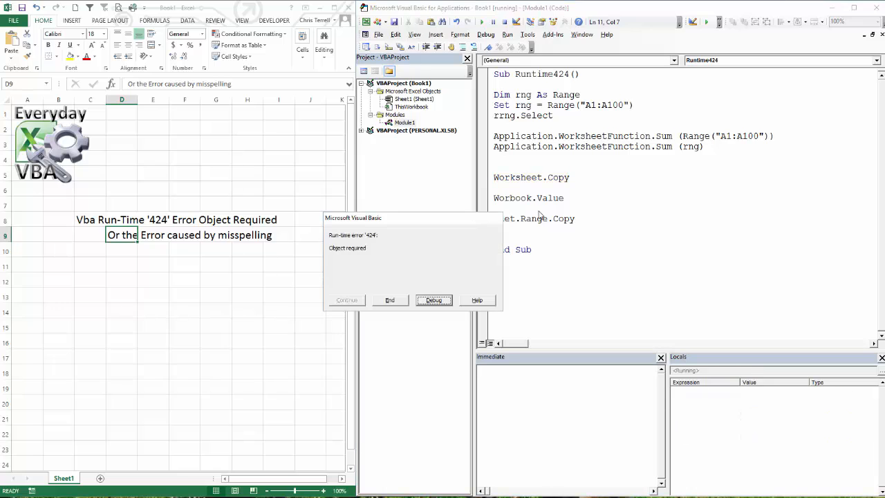
{"action": "left_click", "coordinate": [434, 300]}
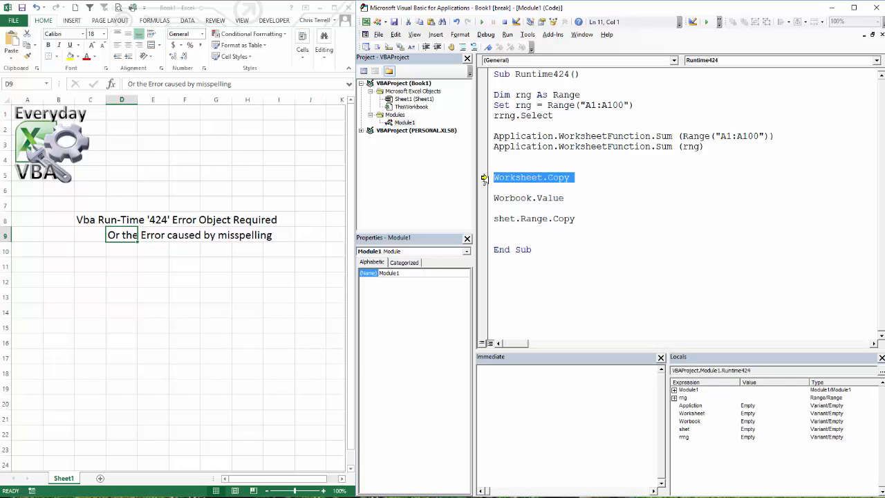
{"action": "key", "text": "F8"}
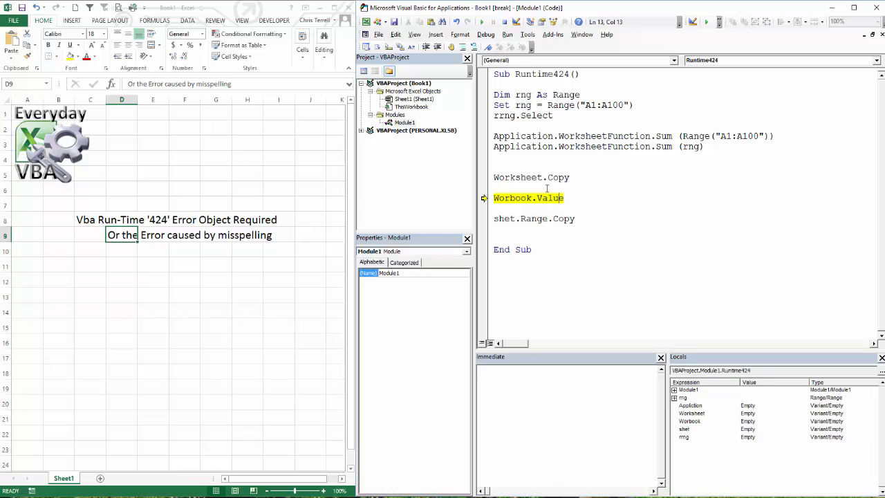
{"action": "key", "text": "F5"}
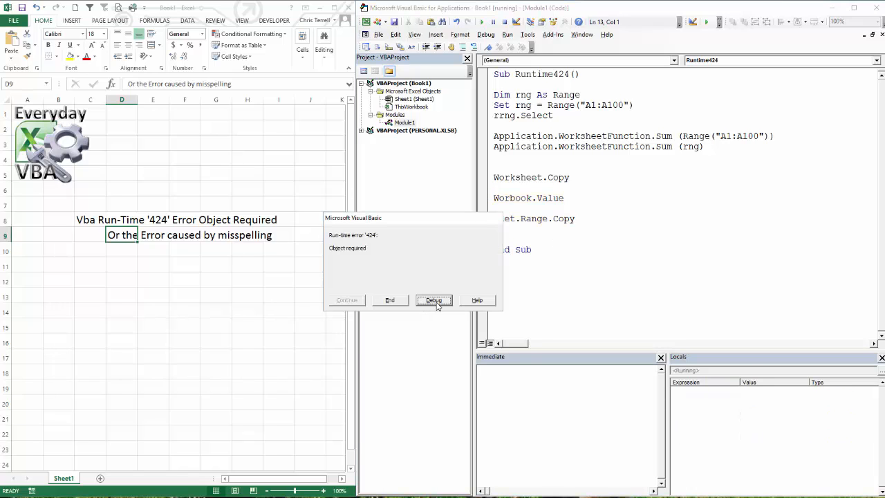
{"action": "left_click", "coordinate": [435, 300]}
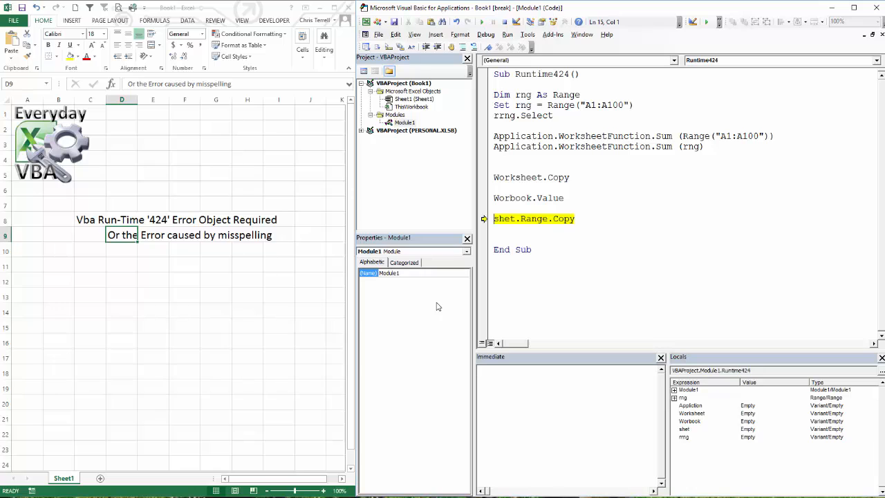